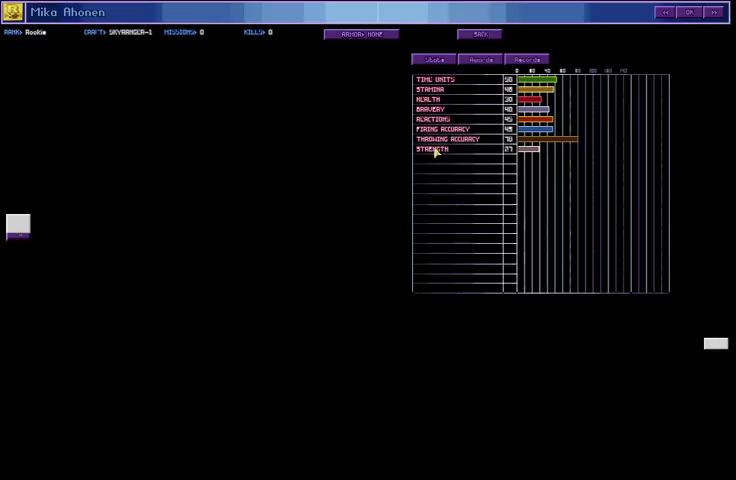
mouse_move(366, 154)
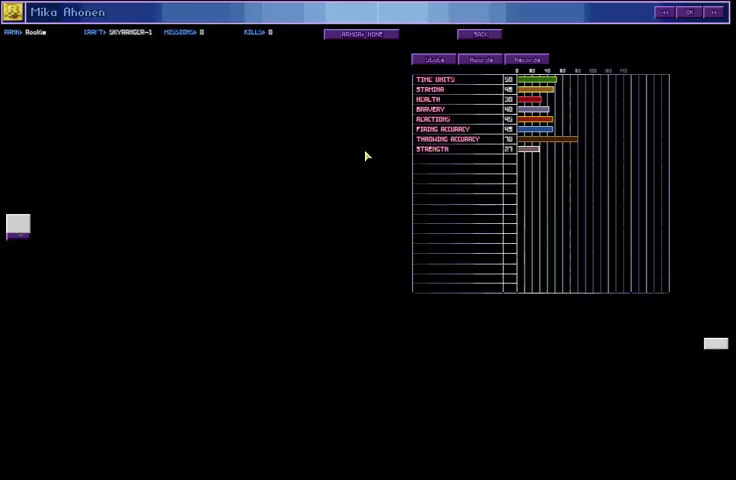
mouse_move(340, 196)
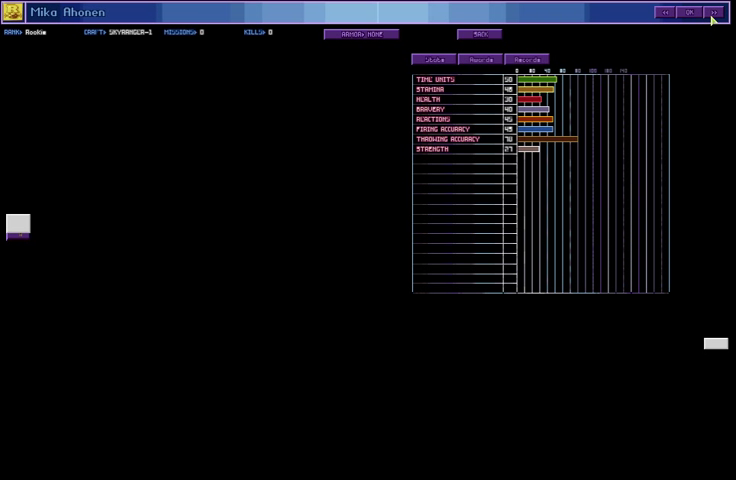
Step: Step forward through two more soldiers' stat sheets, then switch the chart to another stats page
left_click(712, 12)
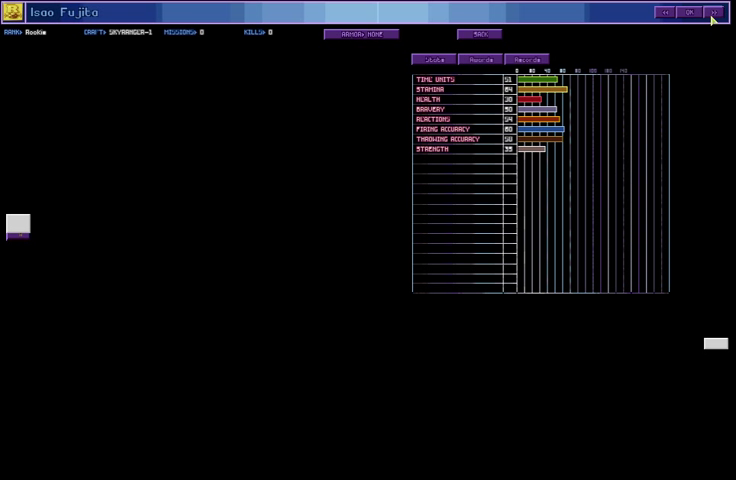
left_click(712, 12)
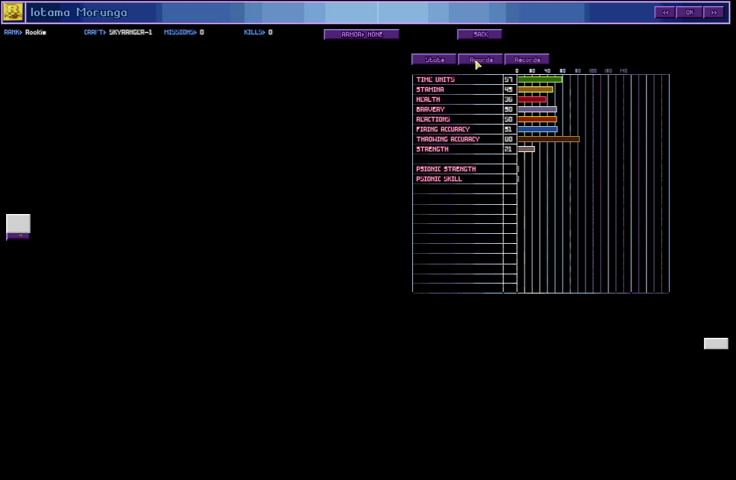
left_click(480, 58)
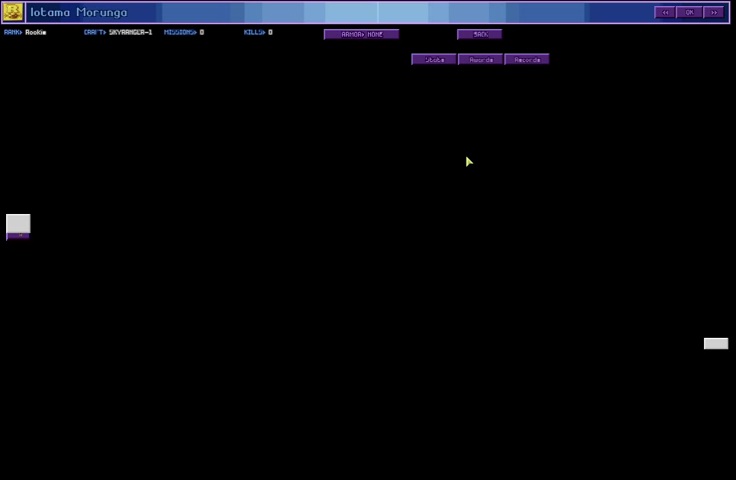
mouse_move(324, 104)
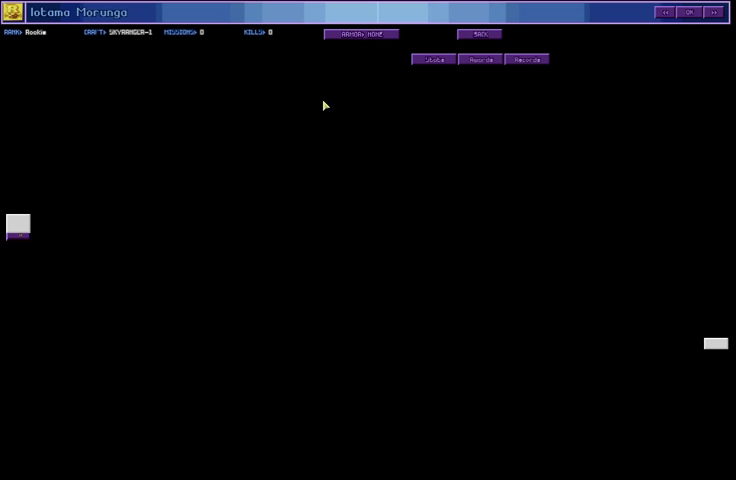
mouse_move(538, 268)
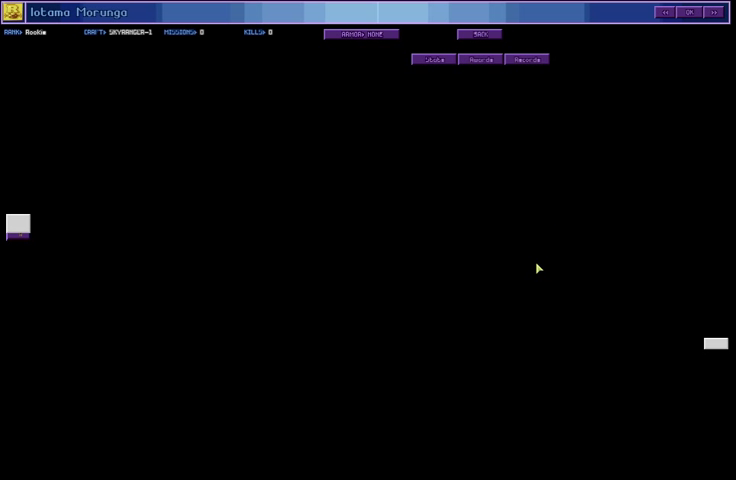
mouse_move(510, 142)
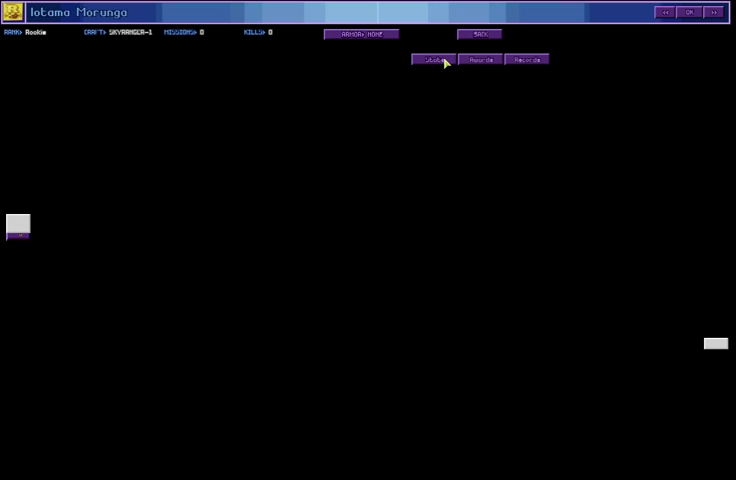
Step: Show the soldier info page with portrait and a table of stat names and values
left_click(432, 58)
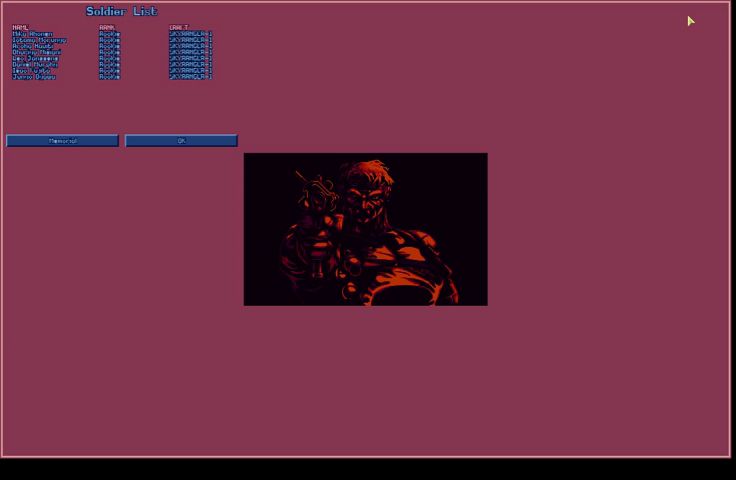
Step: Return to the Skyranger-1 craft screen and enter its soldiers' equipment inventory
left_click(180, 140)
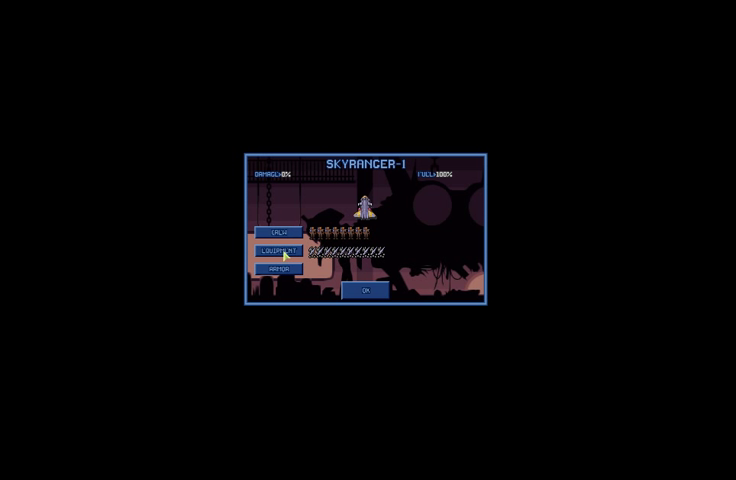
left_click(280, 250)
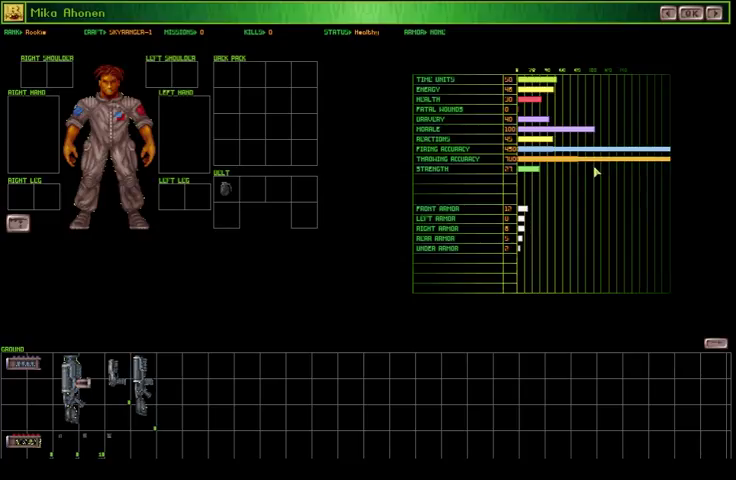
mouse_move(616, 180)
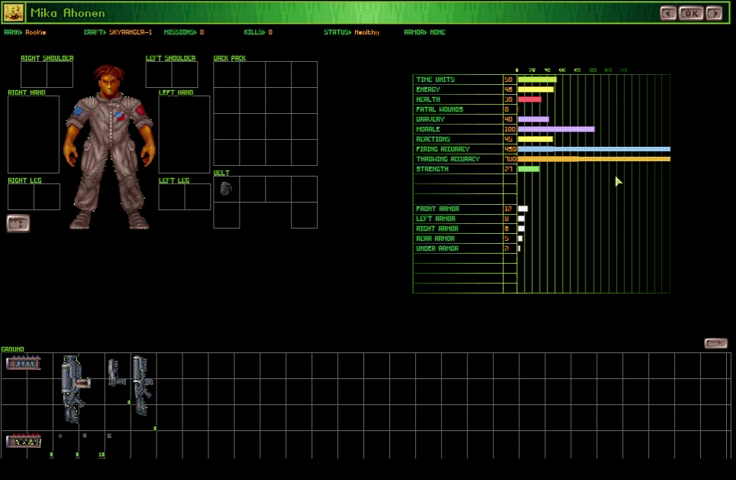
mouse_move(670, 30)
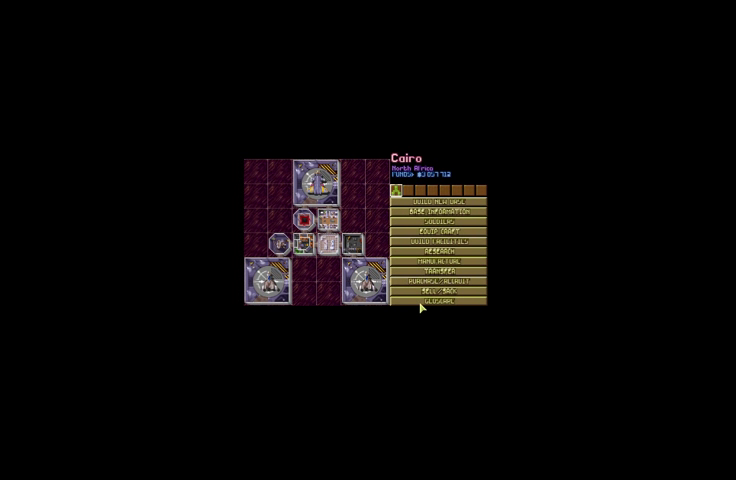
left_click(436, 312)
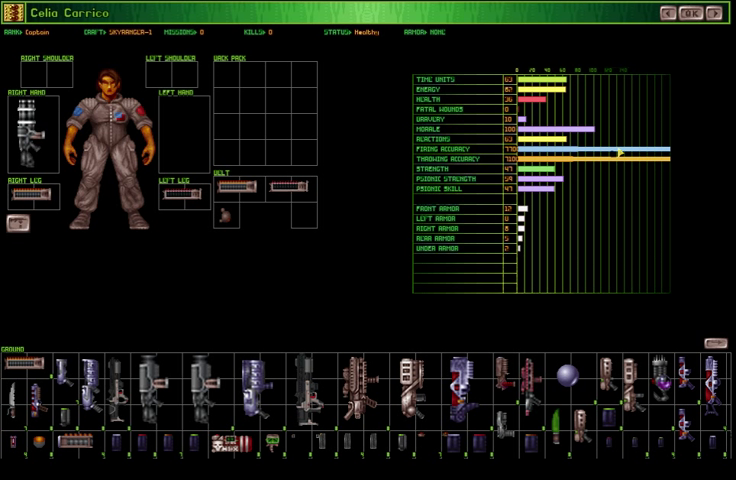
mouse_move(588, 212)
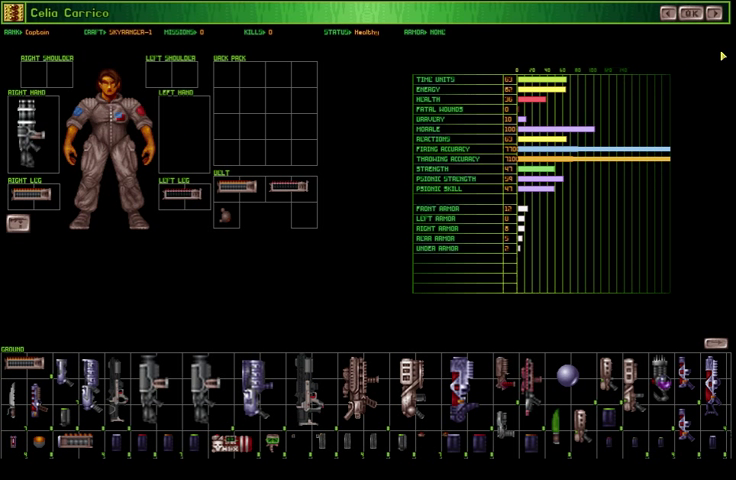
Step: Leave the inventory and launch the ground mission onto the farmland landing zone
left_click(716, 14)
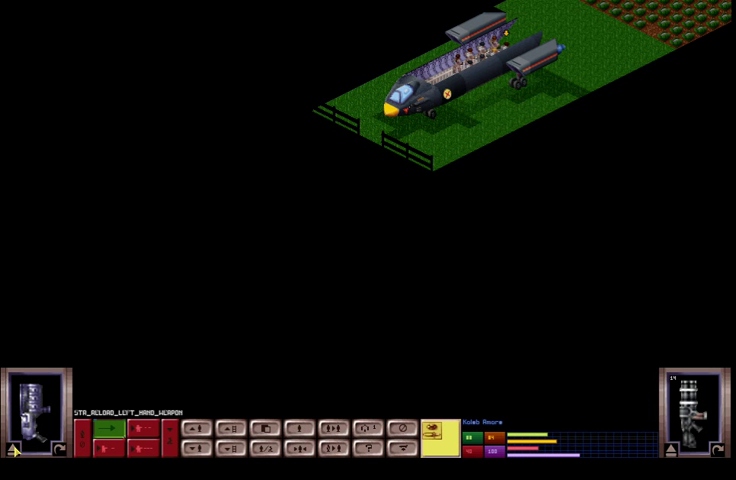
mouse_move(14, 452)
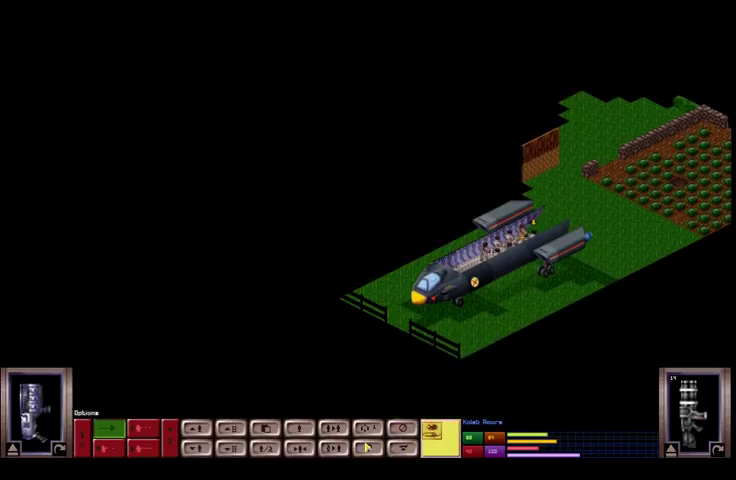
left_click(104, 424)
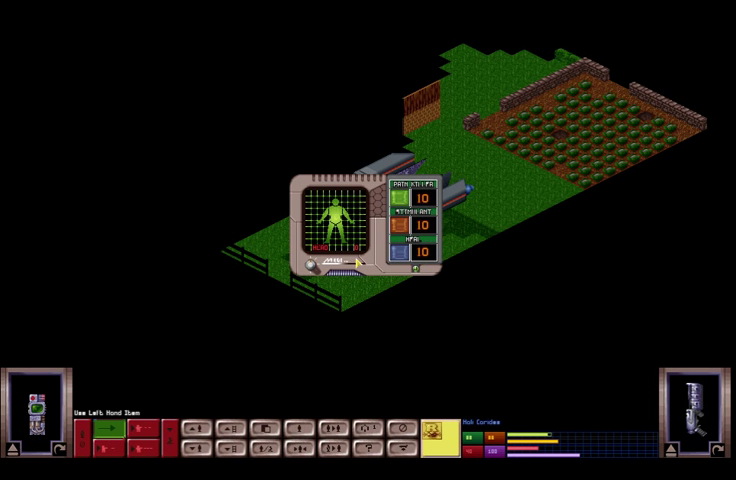
mouse_move(458, 364)
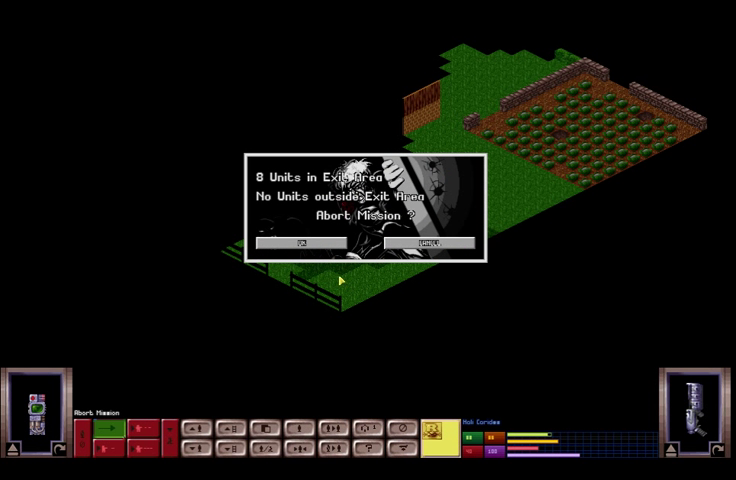
Step: Confirm the mission abort, reaching the debriefing with the UFO not recovered
left_click(292, 244)
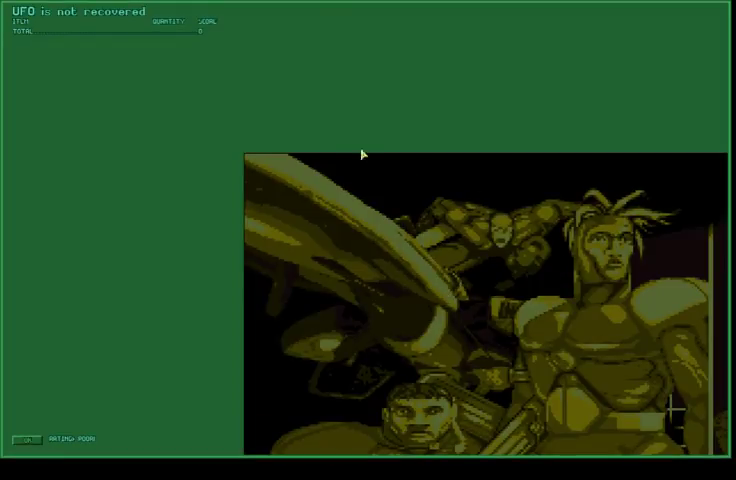